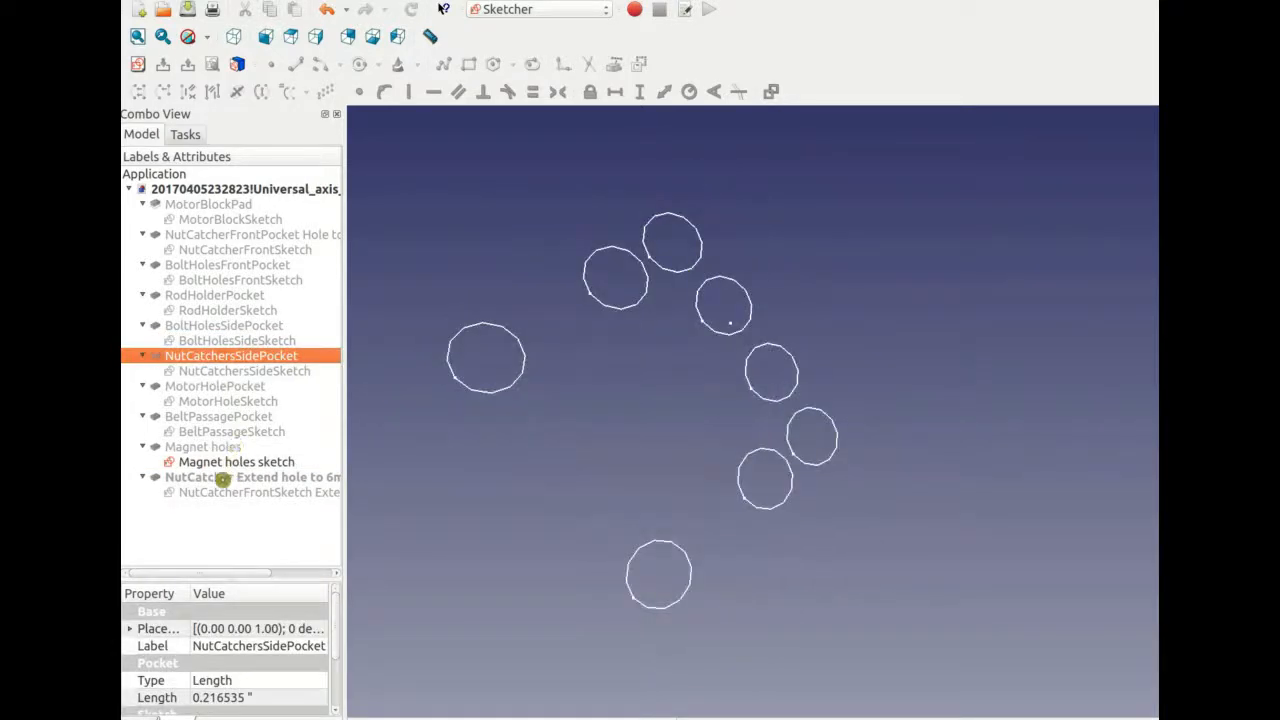
# Make the last pocket feature visible and orbit the finished holed block
pyautogui.click(236, 461)
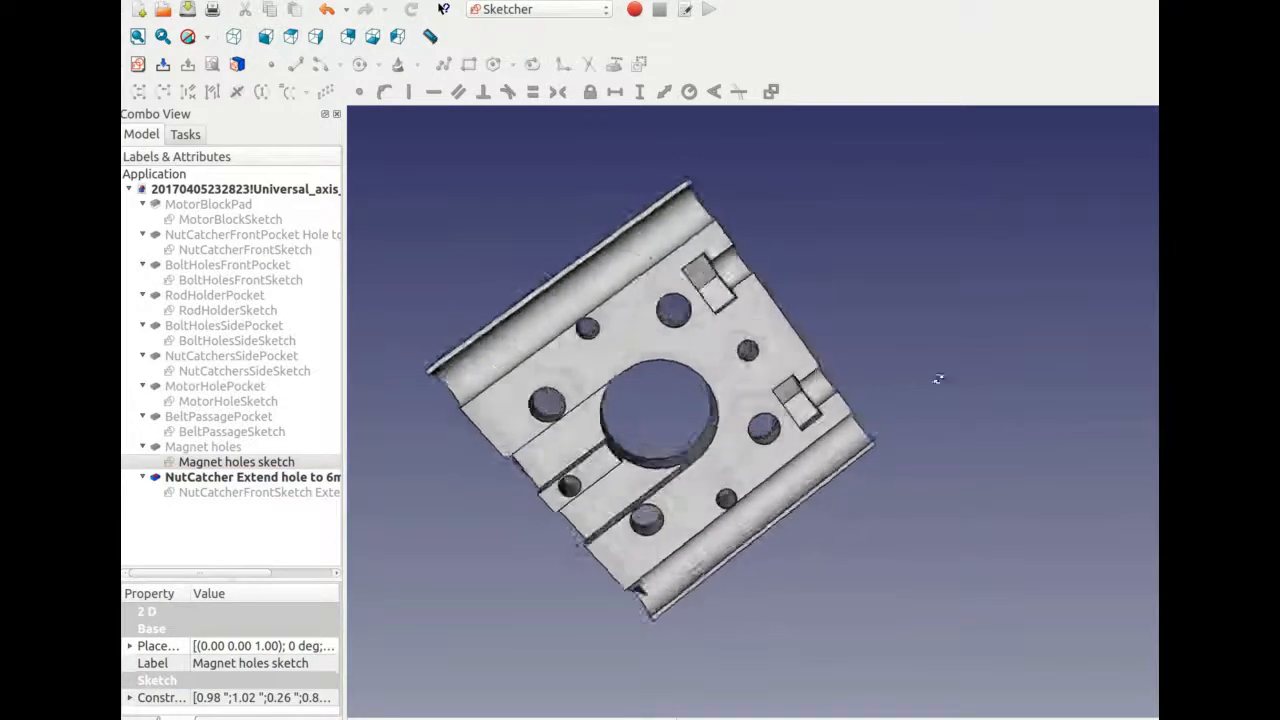
pyautogui.moveTo(938, 378); pyautogui.dragTo(836, 513)
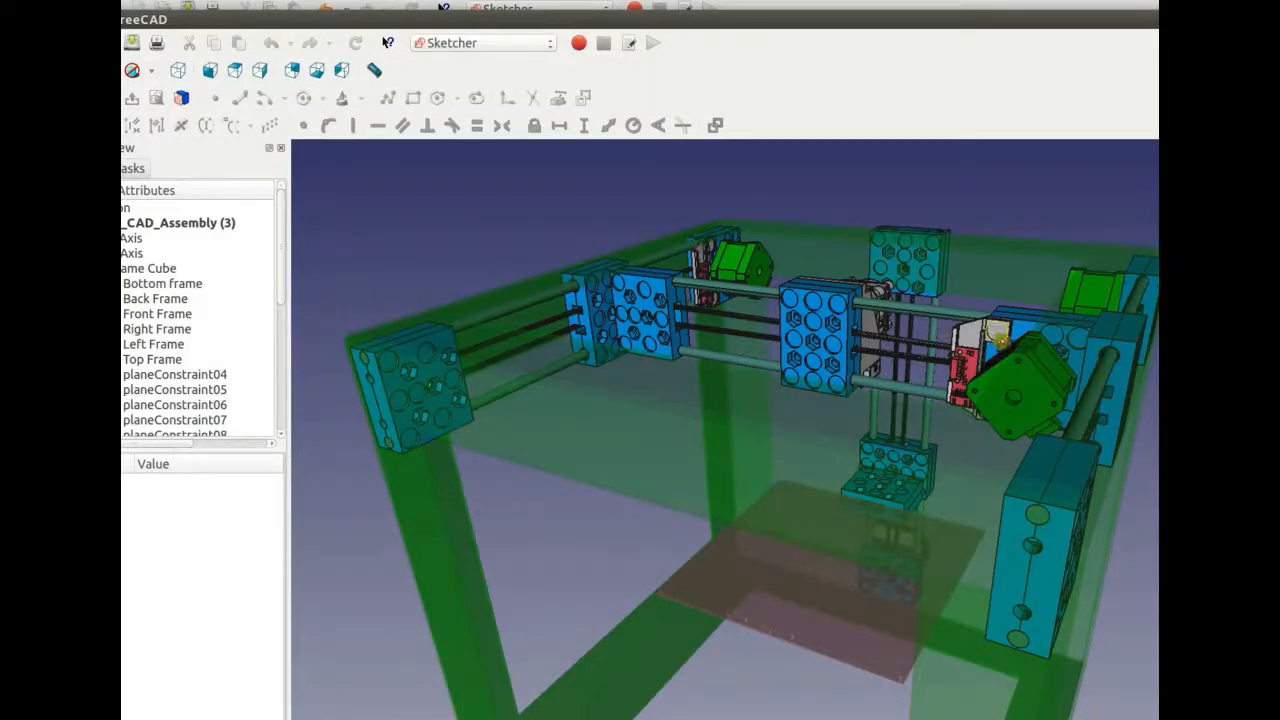
# Switch to the printer frame assembly document and view it in 3D
pyautogui.click(1010, 340)
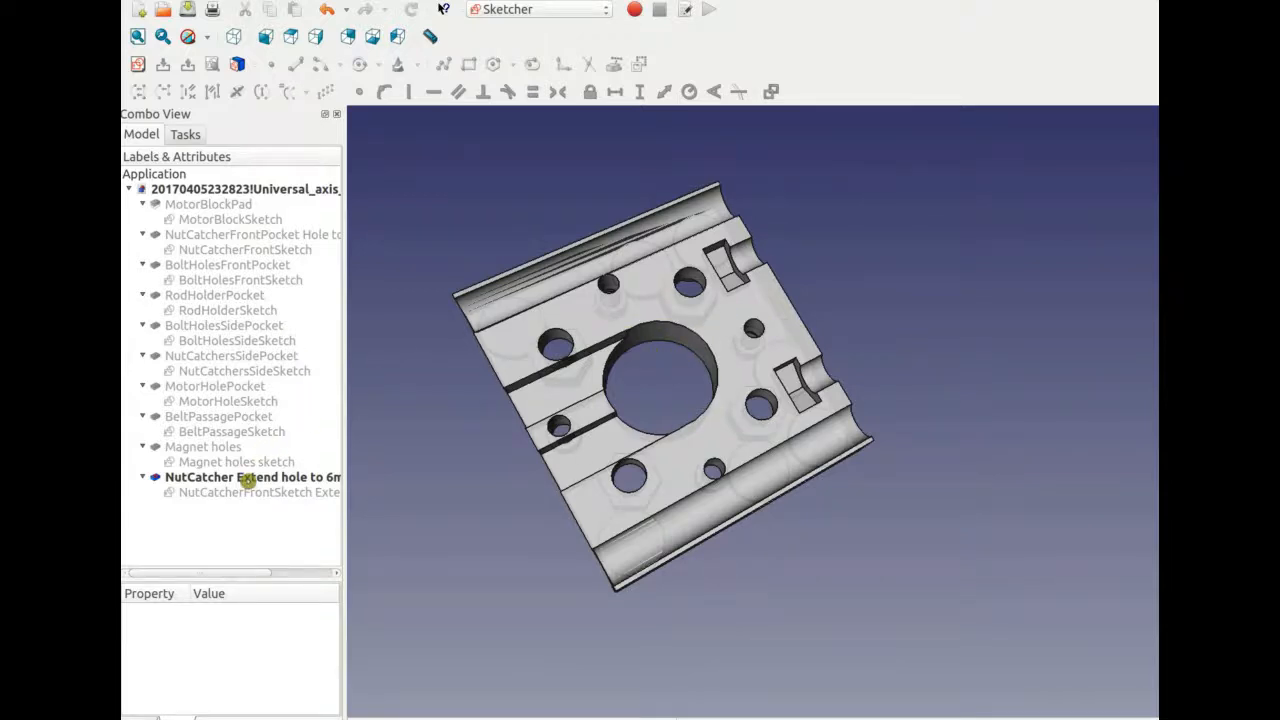
# Hide the final extended hole feature and show the square MotorBlockPad outline from its base sketch
pyautogui.click(252, 477)
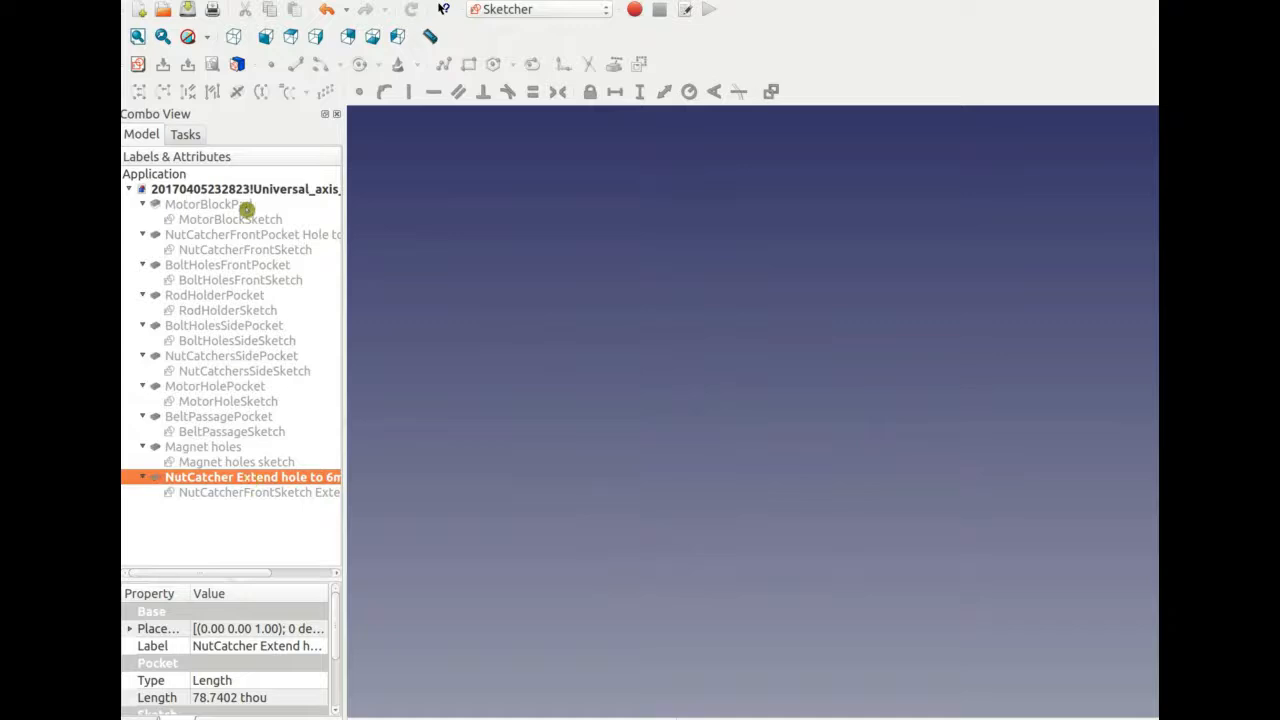
pyautogui.click(230, 219)
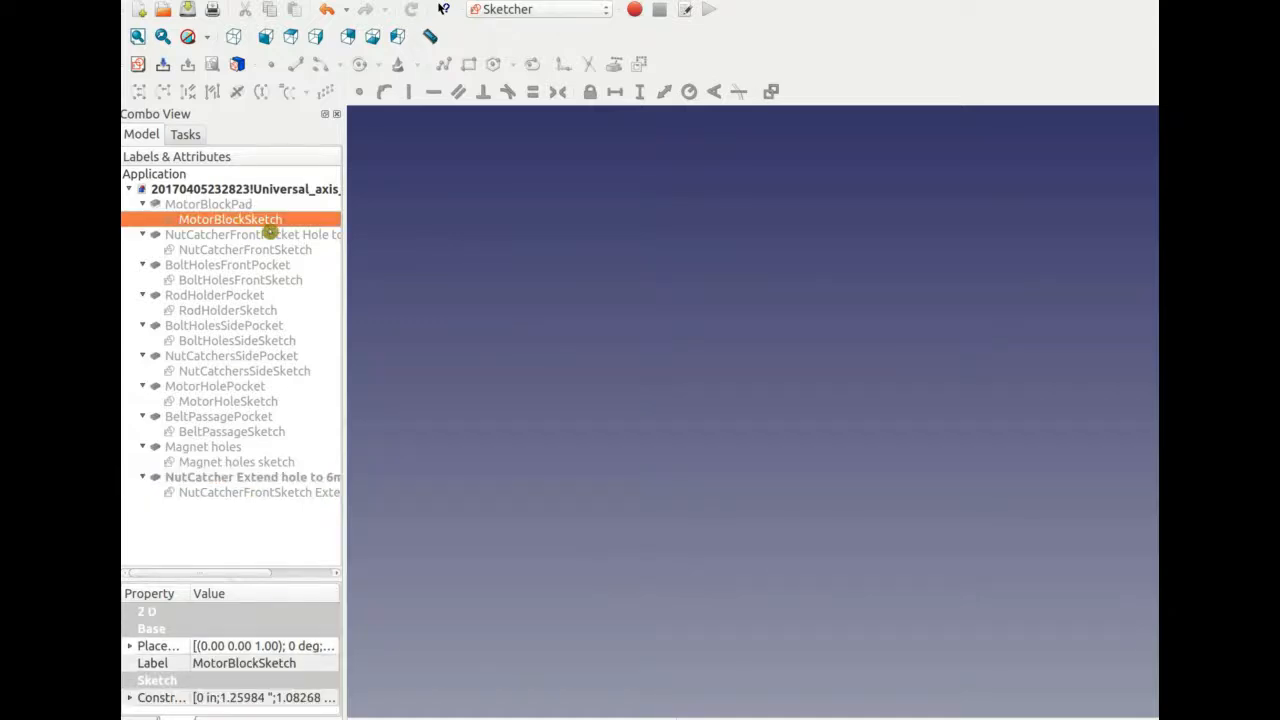
pyautogui.click(208, 204)
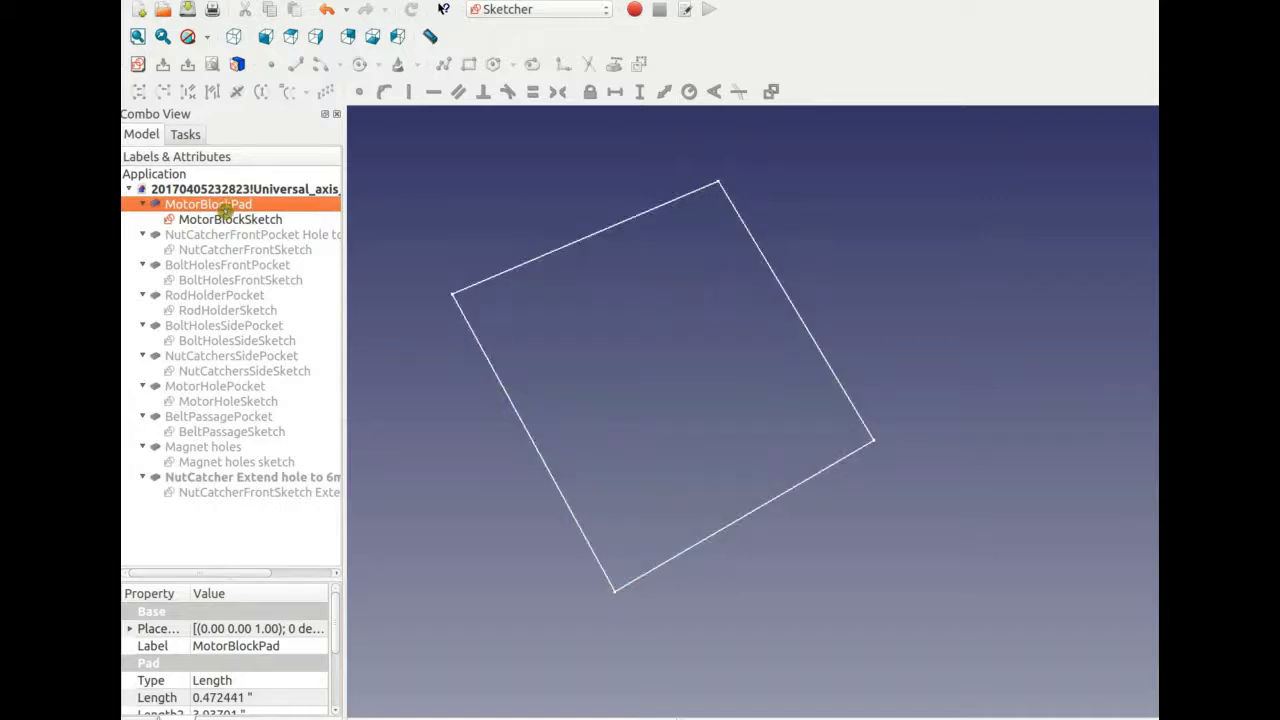
# Show the NutCatcherFrontPocket's hexagon sketch, the front bolt holes, then the block after BoltHolesSidePocket, orbited
pyautogui.click(252, 234)
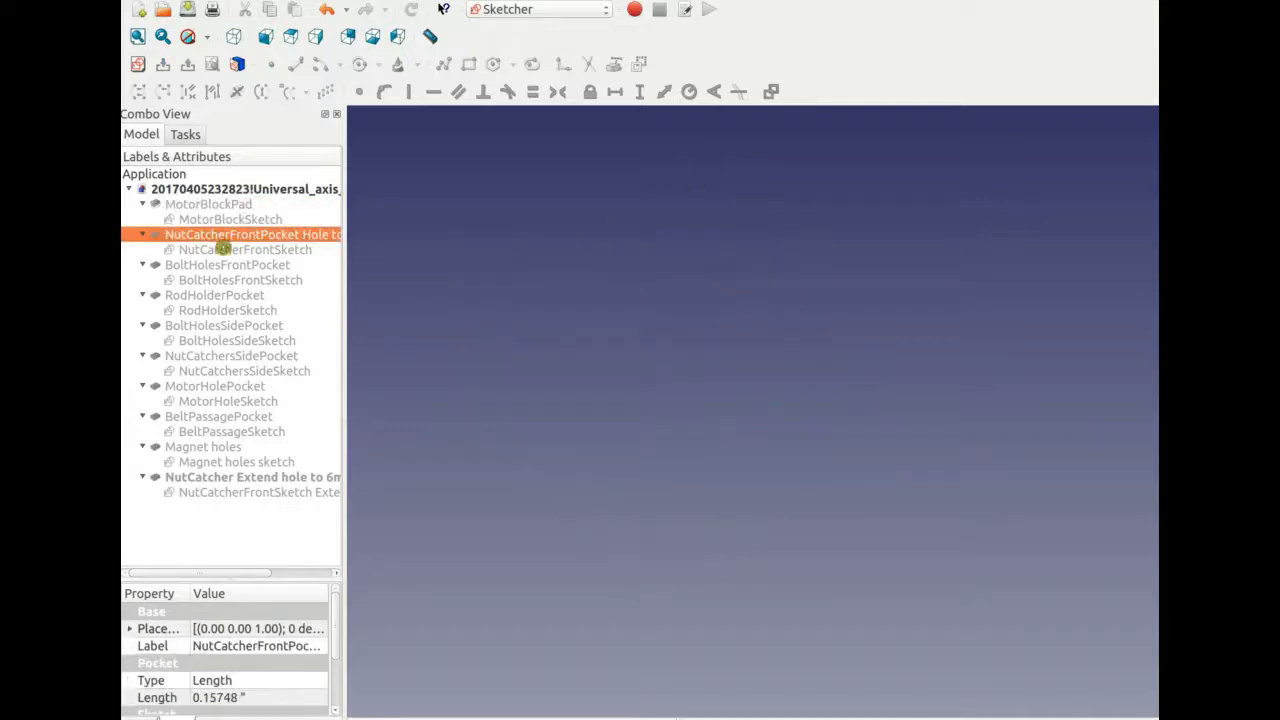
pyautogui.click(246, 249)
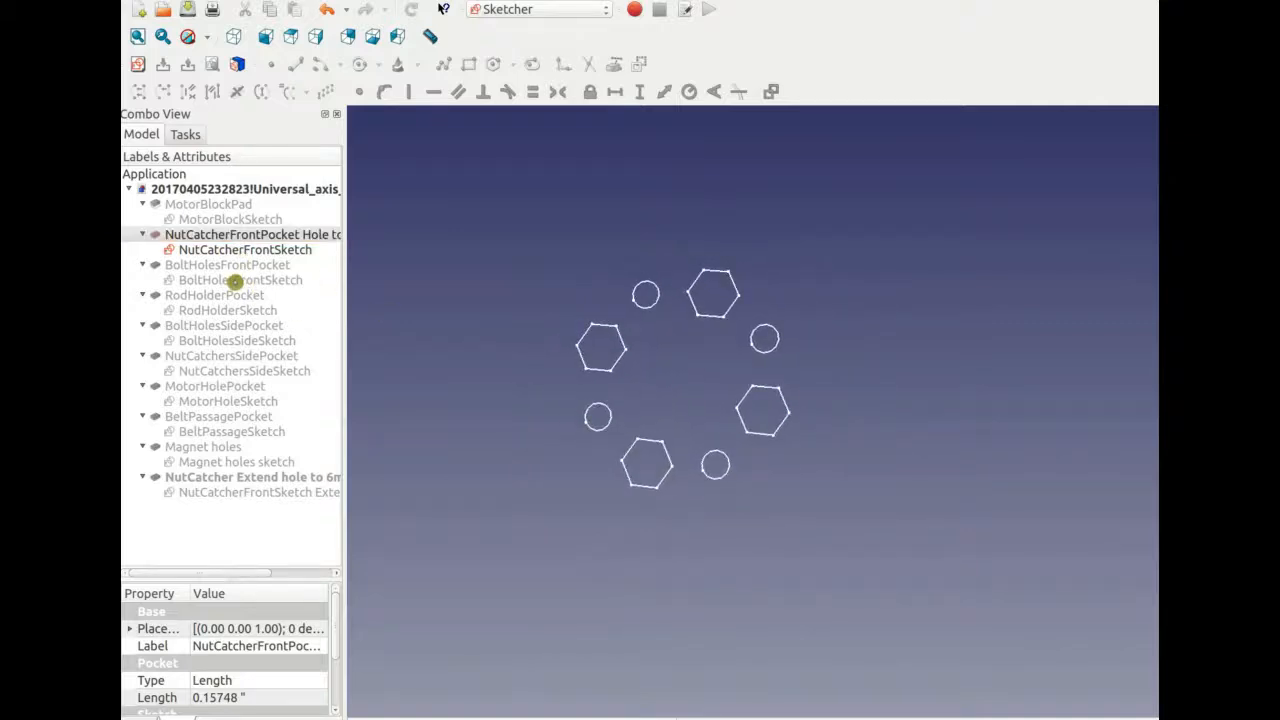
pyautogui.click(245, 249)
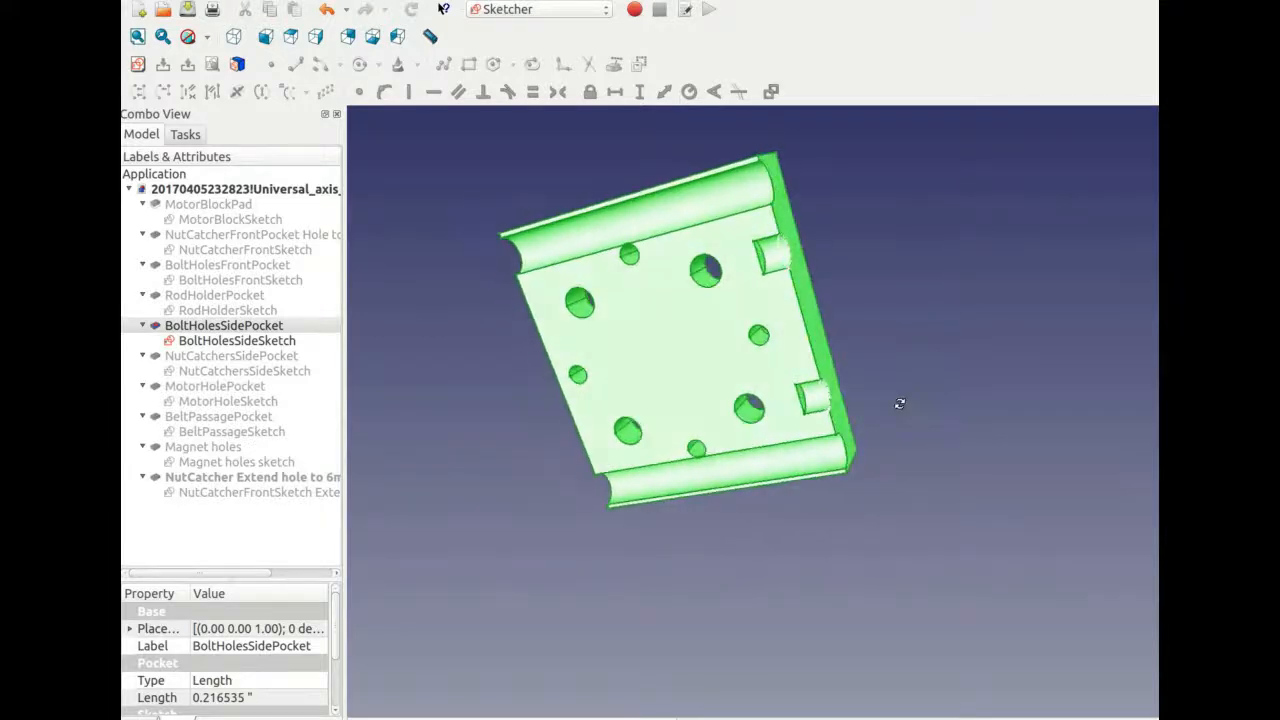
pyautogui.moveTo(900, 403); pyautogui.dragTo(987, 342)
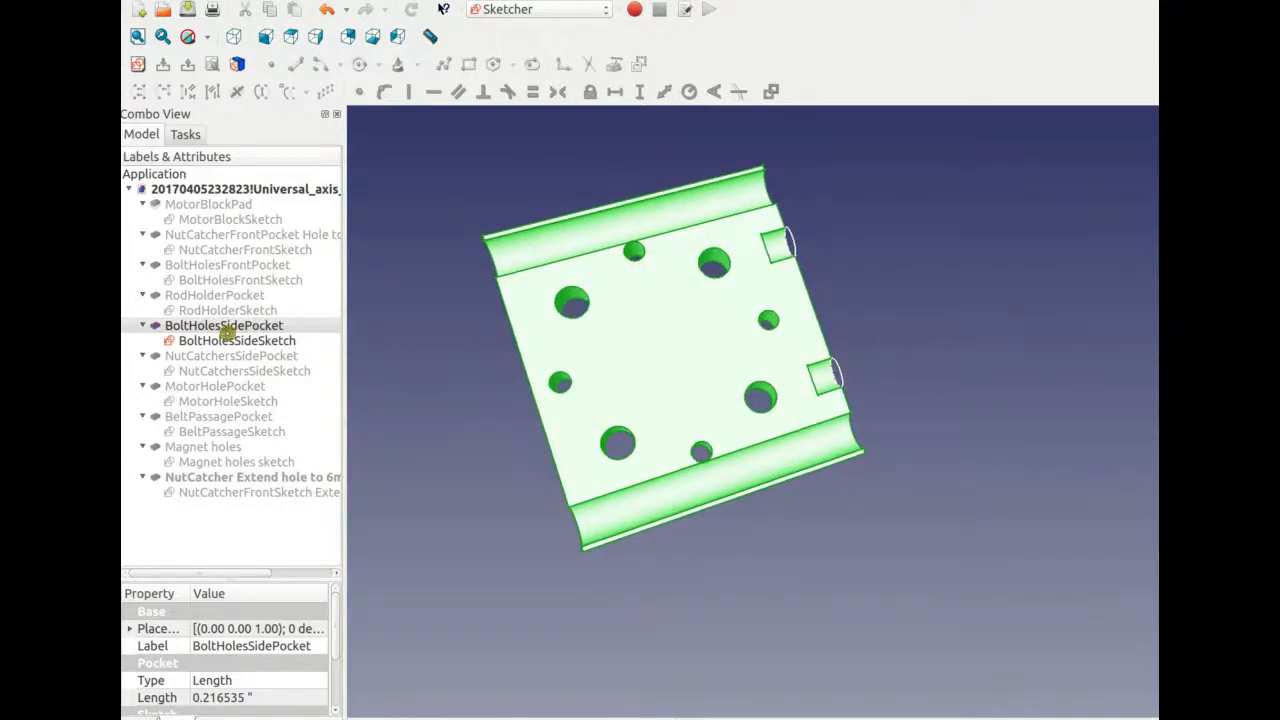
# Hide BoltHolesSidePocket and show the block after NutCatchersSidePocket with its side sketch
pyautogui.click(224, 325)
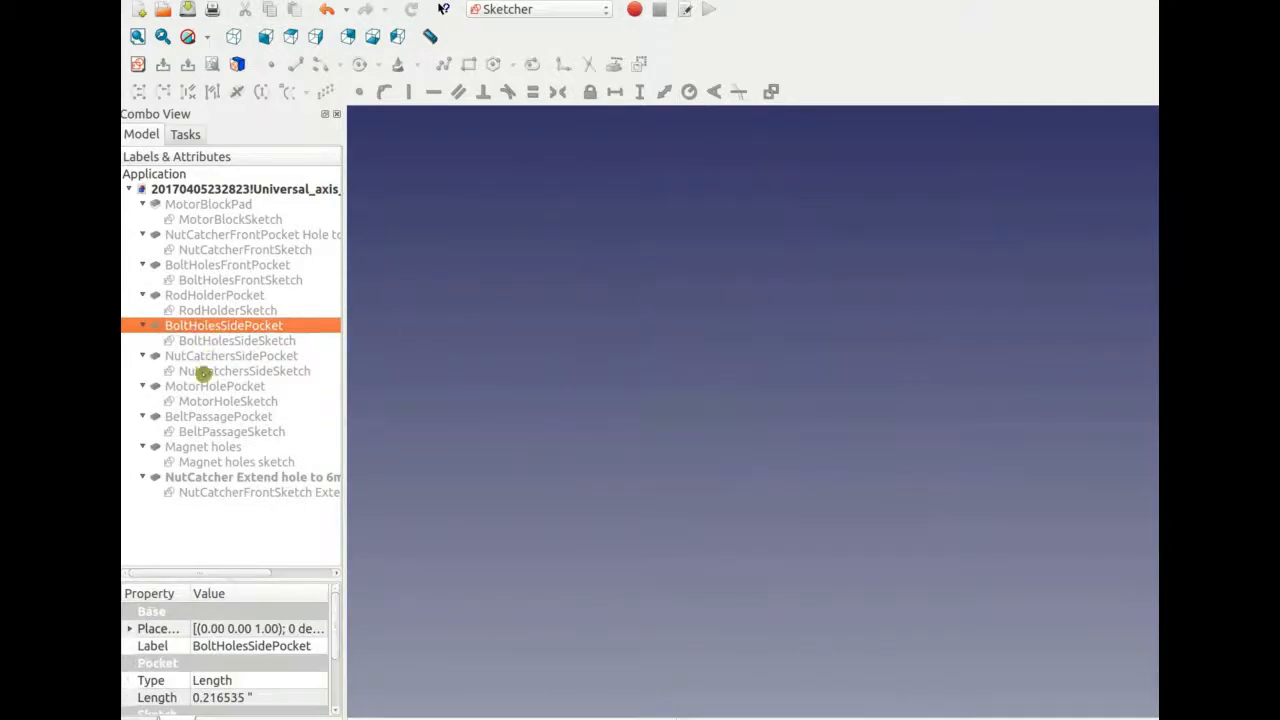
pyautogui.click(245, 370)
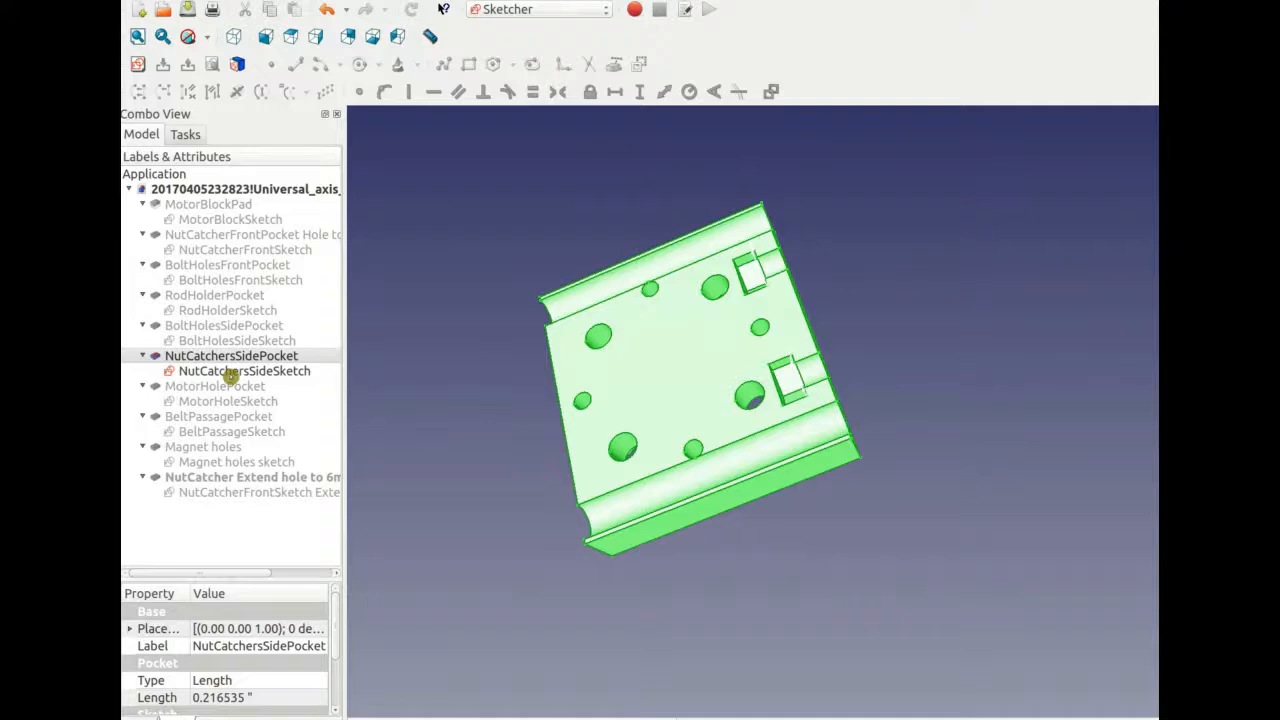
pyautogui.click(243, 370)
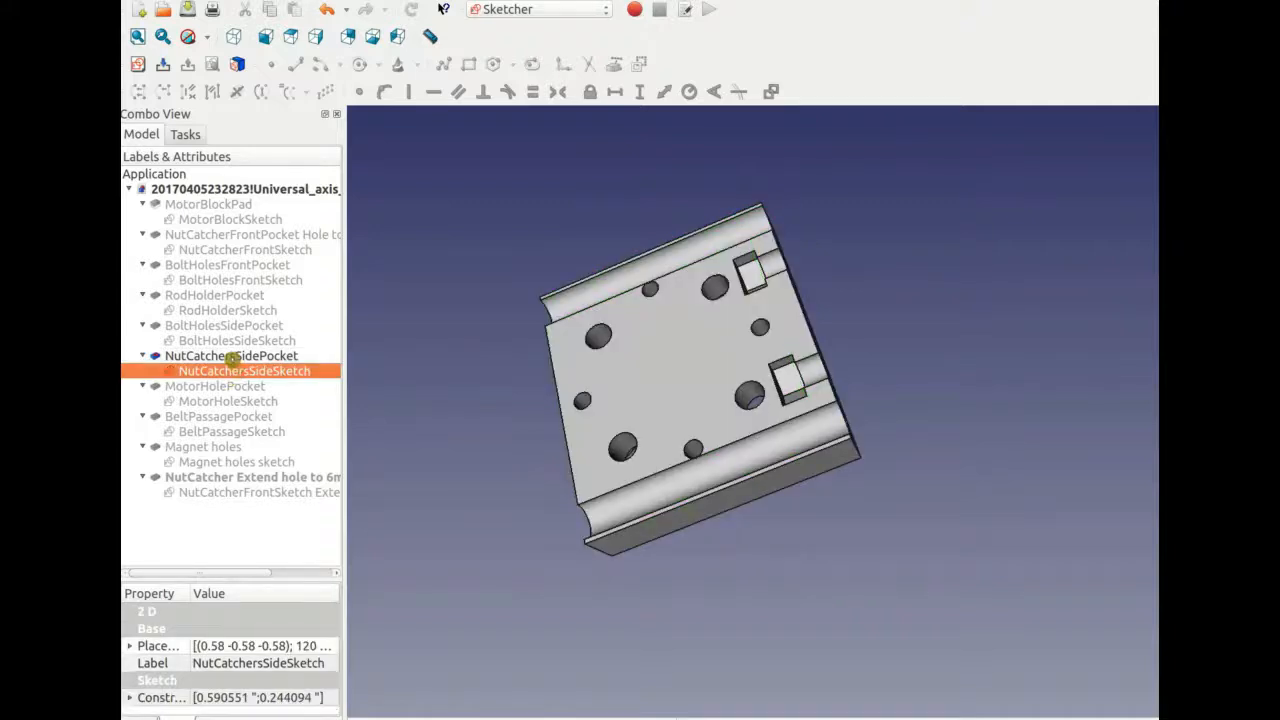
# Advance to the MotorHolePocket stage, select Magnet holes and hide the displayed solid
pyautogui.click(227, 401)
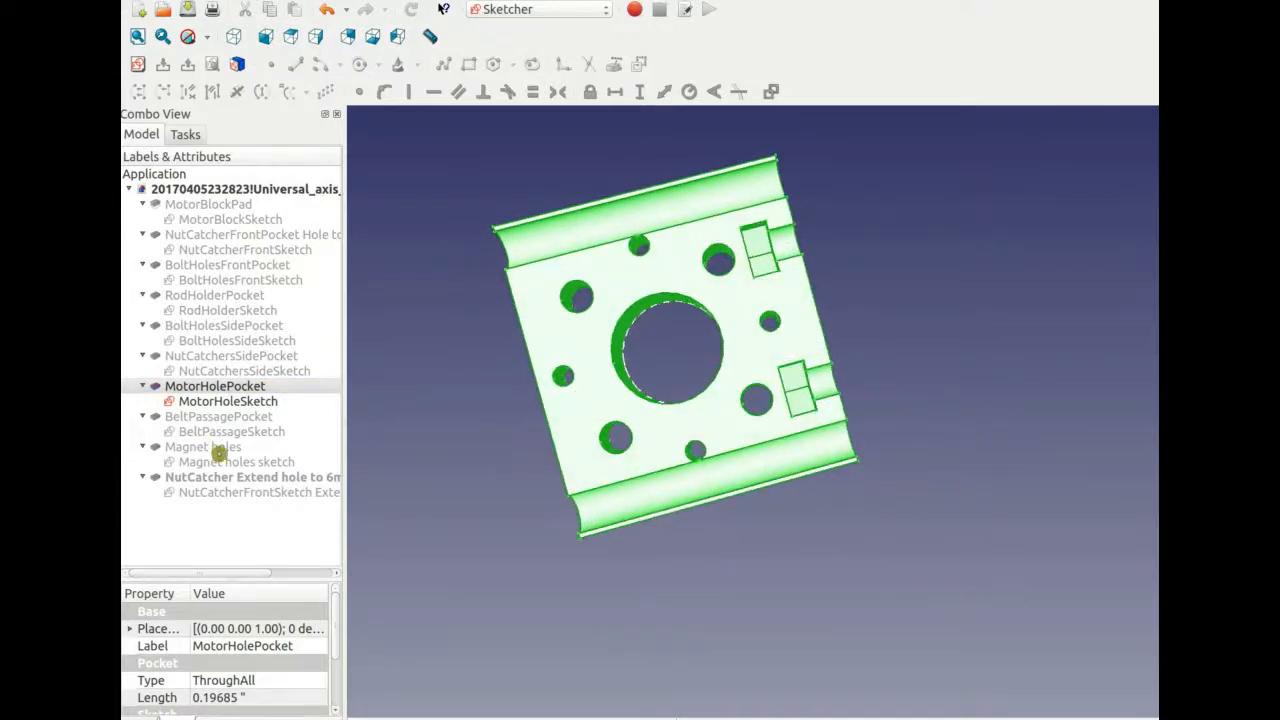
pyautogui.click(203, 446)
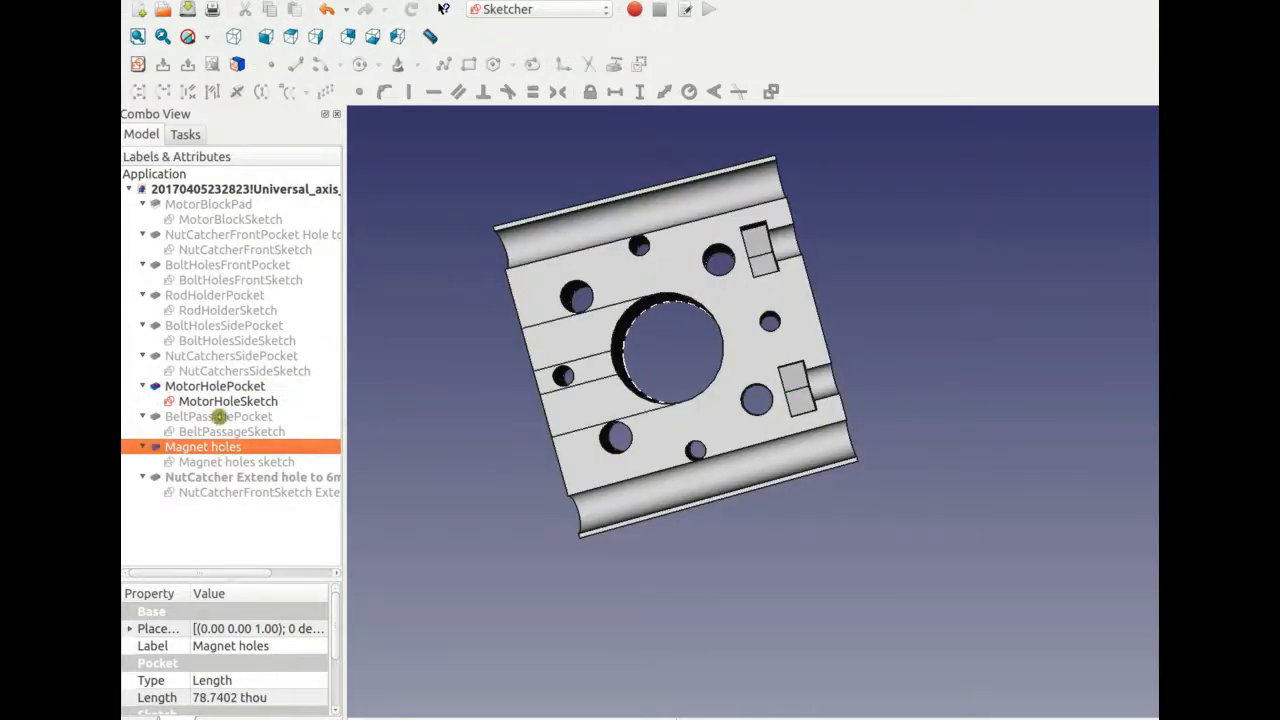
pyautogui.click(237, 461)
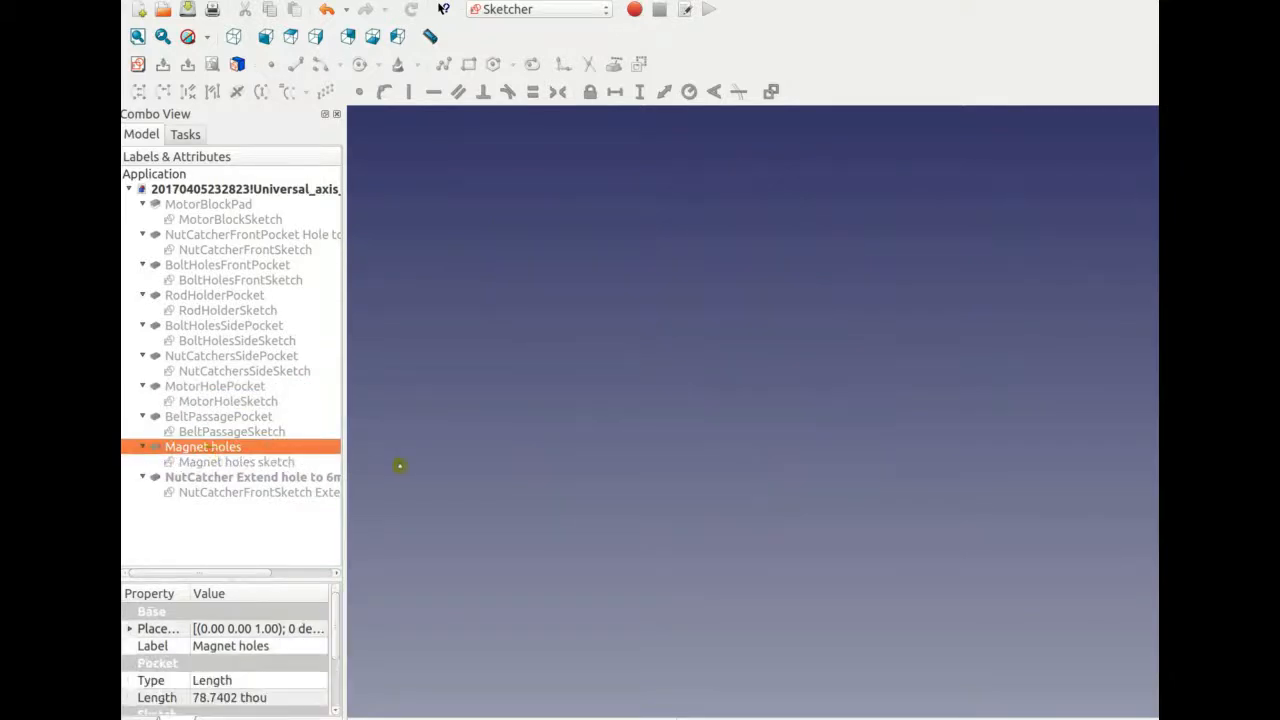
# Show the Magnet holes sketch and the block with magnet holes pocketed, viewed from the top
pyautogui.click(236, 461)
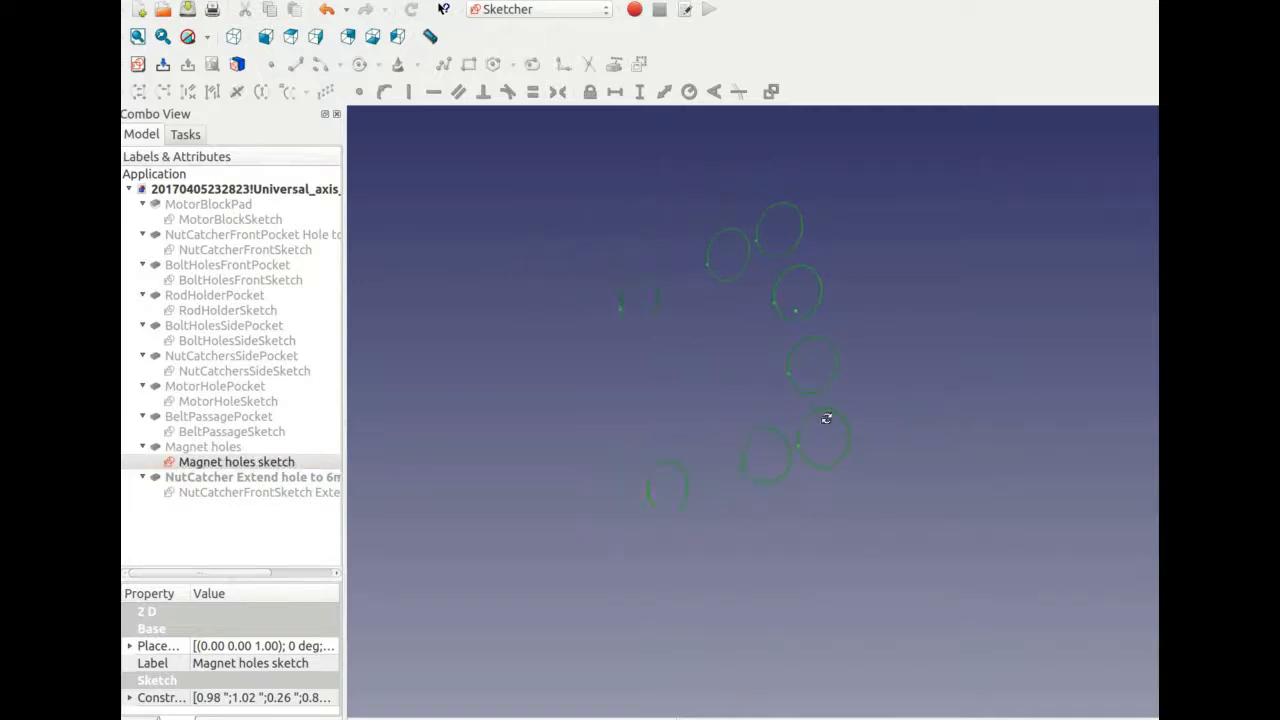
pyautogui.click(202, 446)
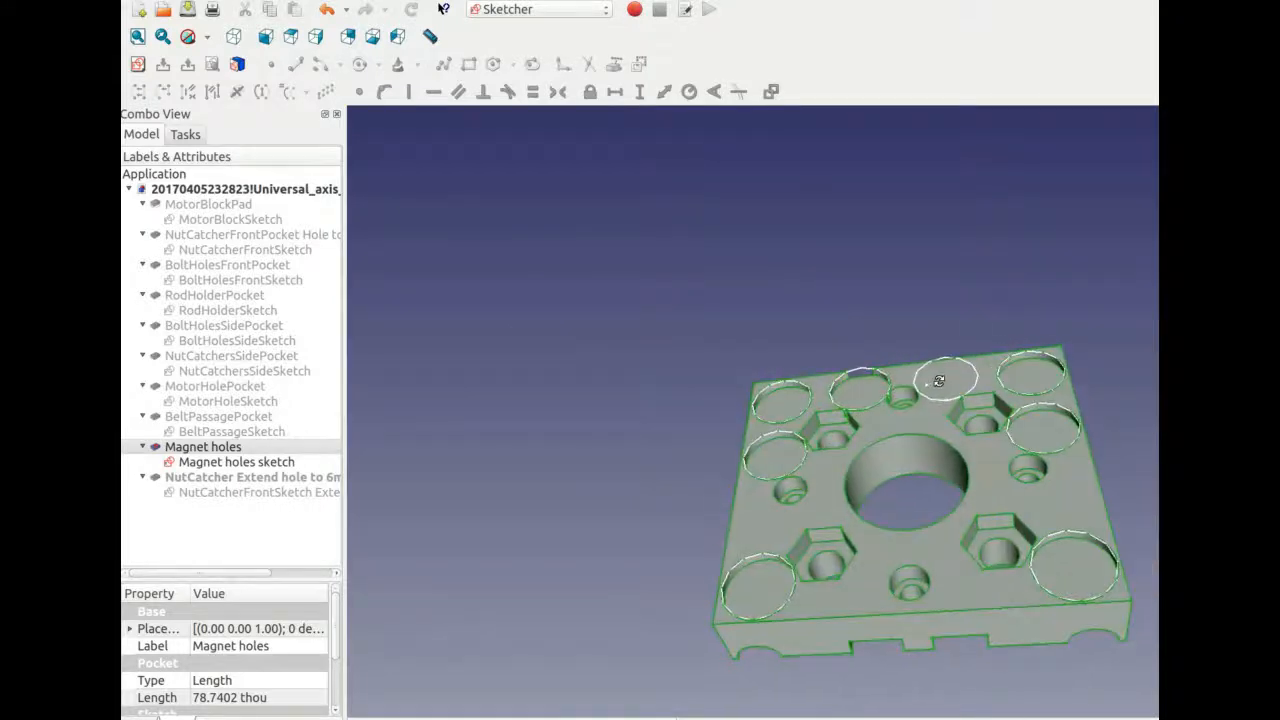
pyautogui.moveTo(938, 380); pyautogui.dragTo(955, 310)
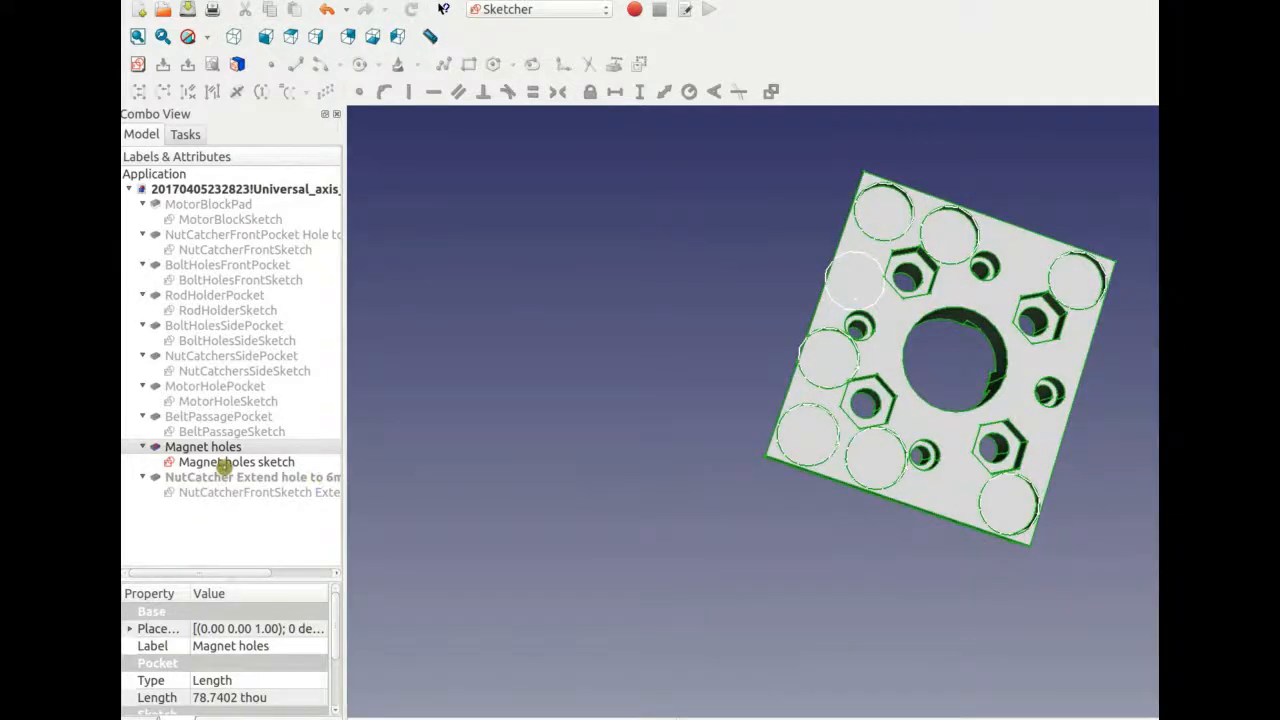
# Show the nut-catcher extend sketch, then the block after the NutCatcher Extend hole pocket
pyautogui.click(250, 492)
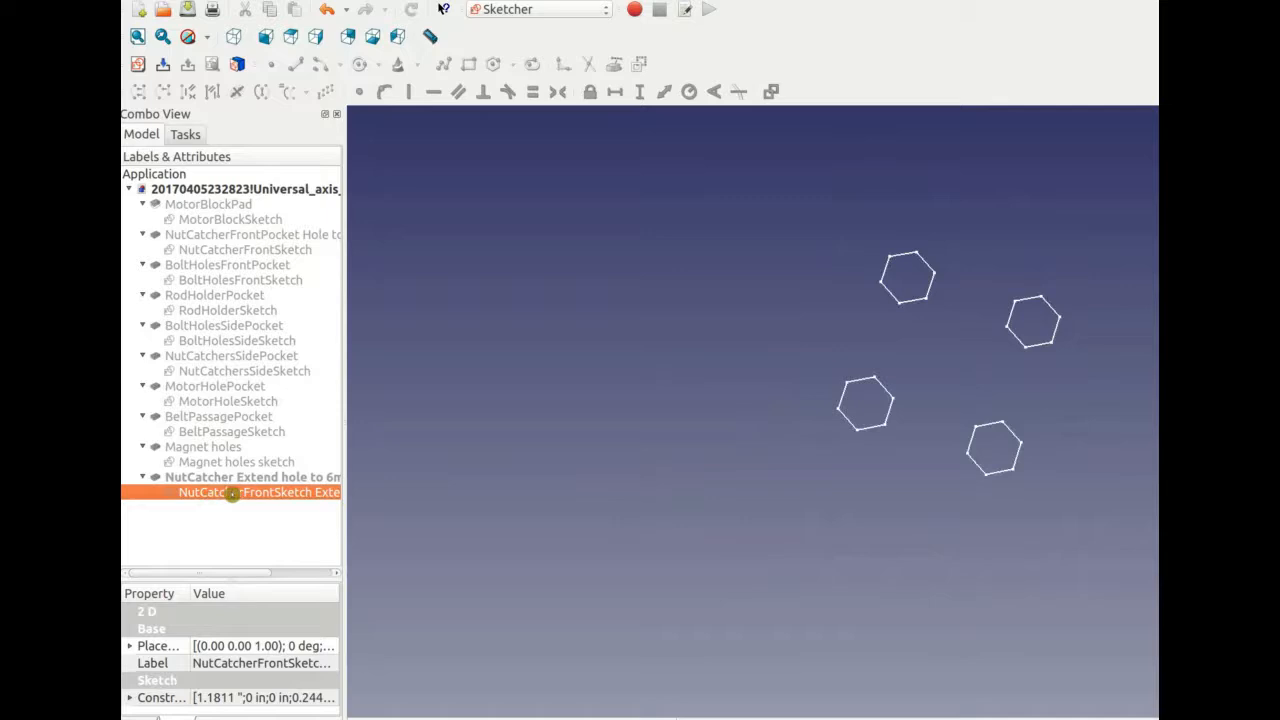
pyautogui.click(250, 477)
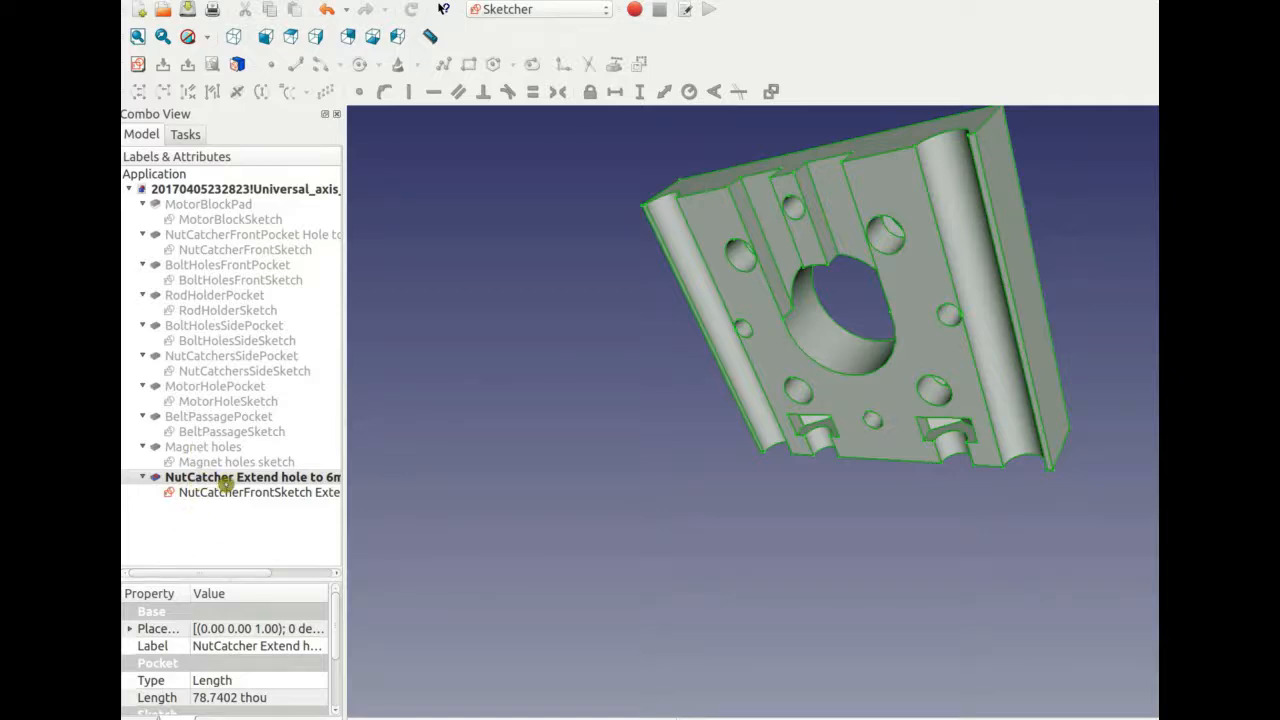
# Make the Magnet holes, MotorHole, NutCatchersSide and remaining sketches visible over the finished block
pyautogui.click(252, 477)
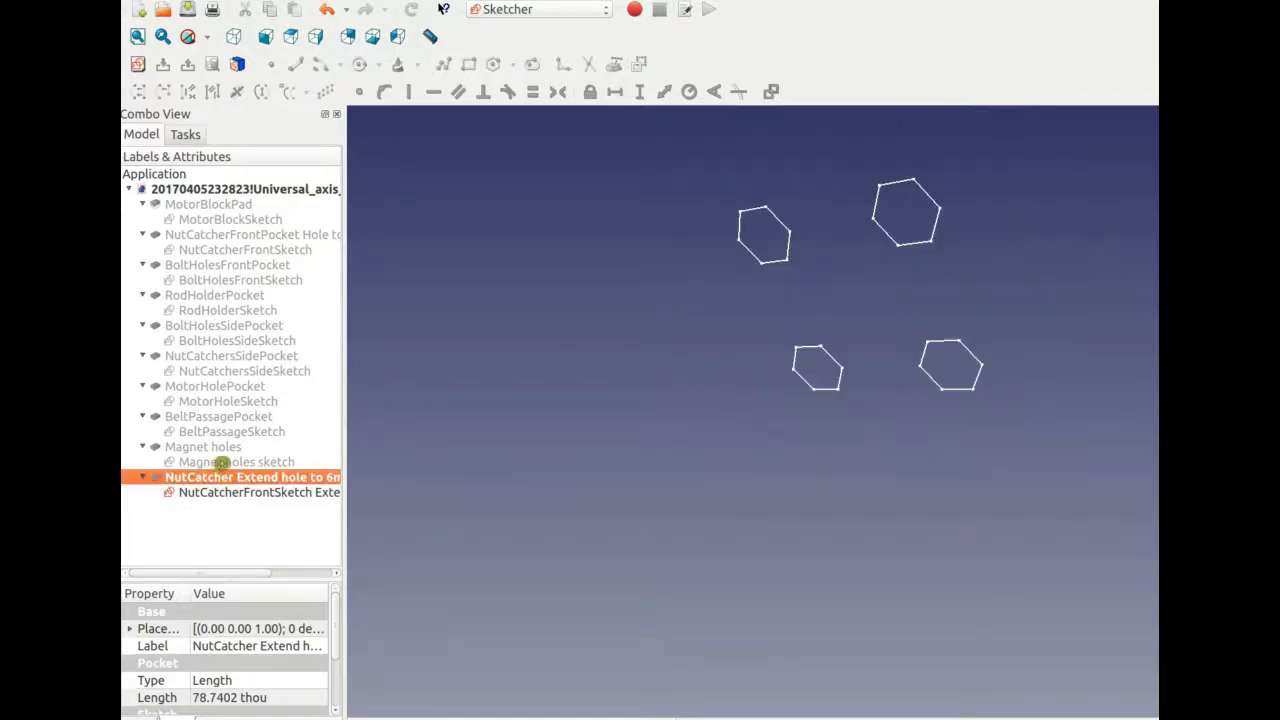
pyautogui.click(237, 461)
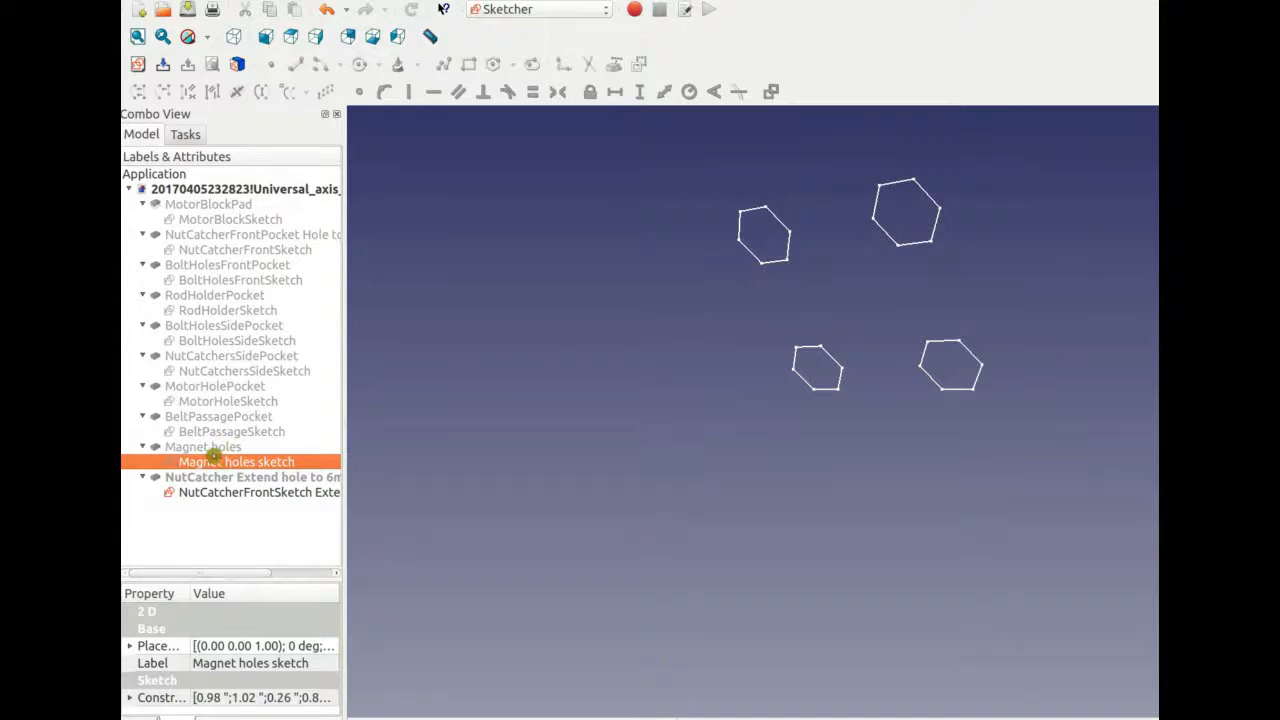
pyautogui.click(228, 401)
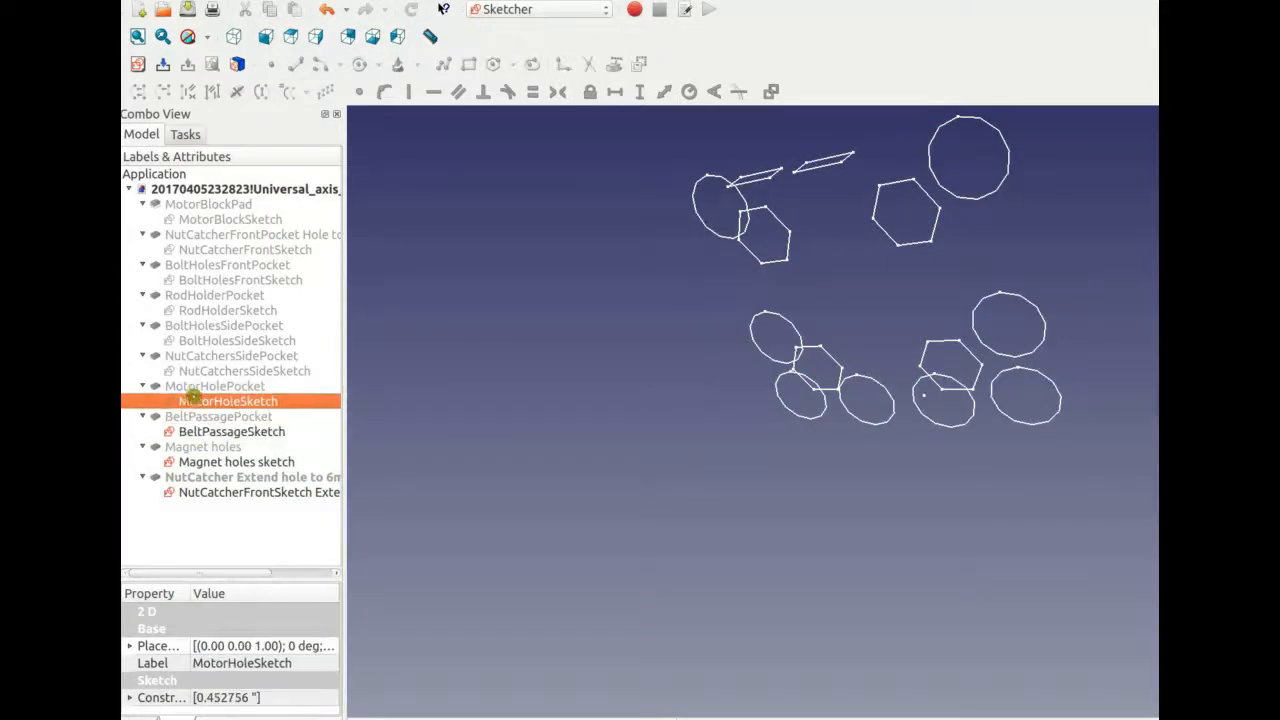
pyautogui.click(244, 370)
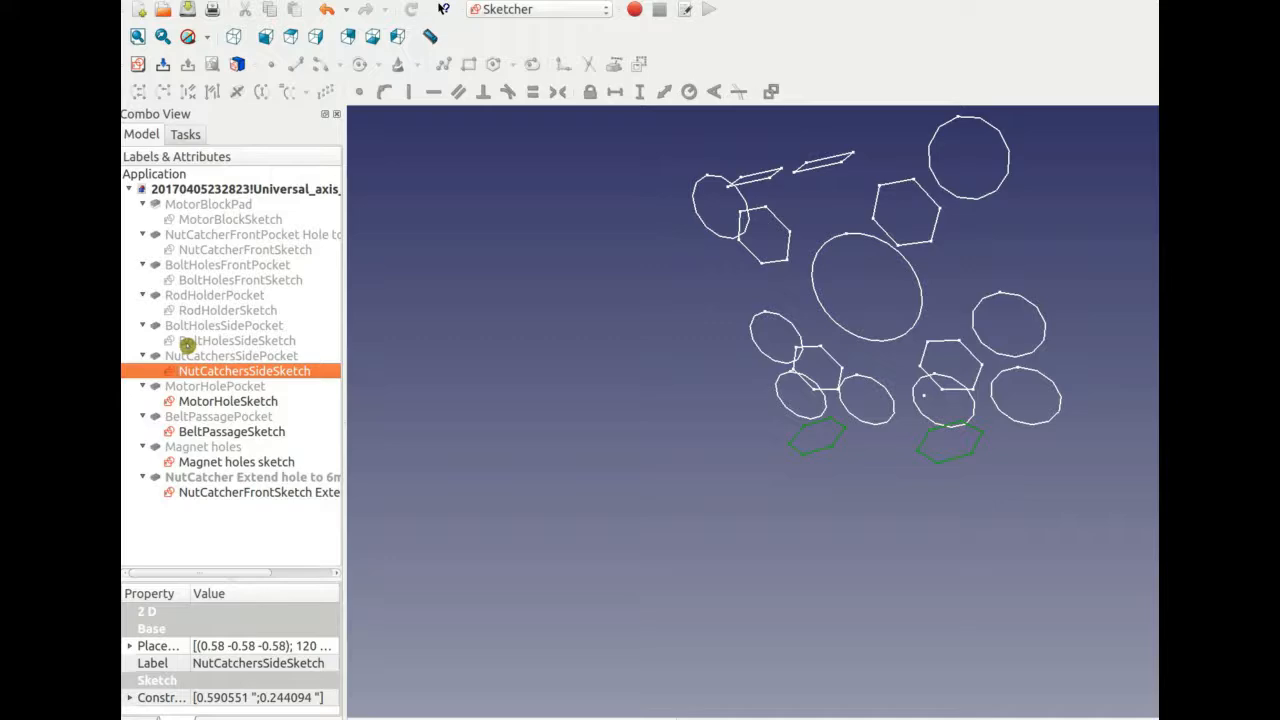
pyautogui.click(240, 279)
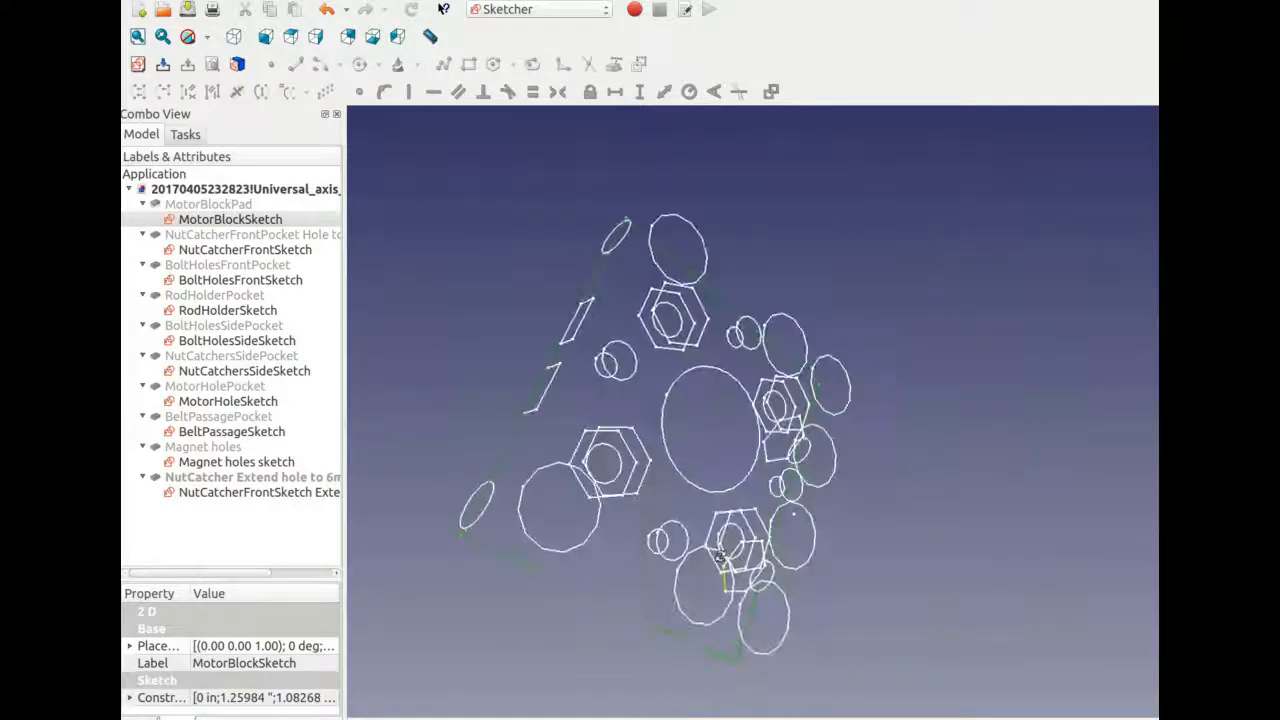
pyautogui.click(252, 477)
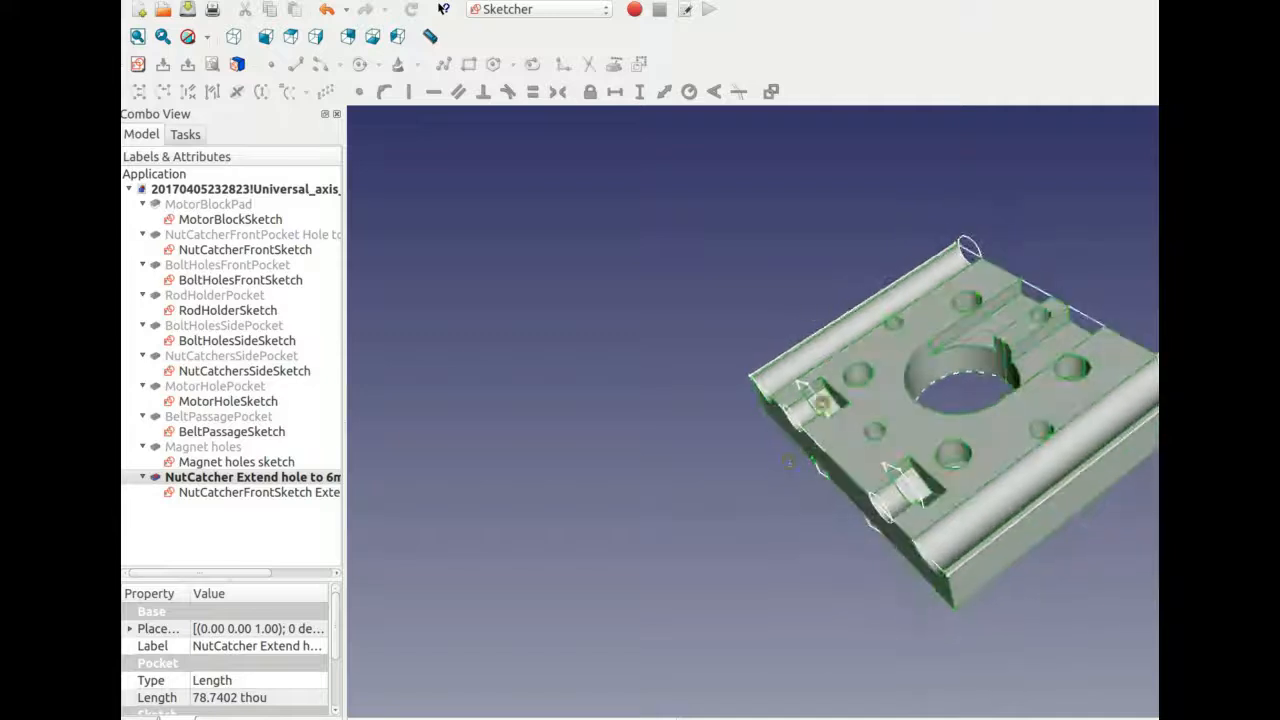
# Hide the Magnet holes sketch and all other feature sketches, leaving only the finished block
pyautogui.click(231, 431)
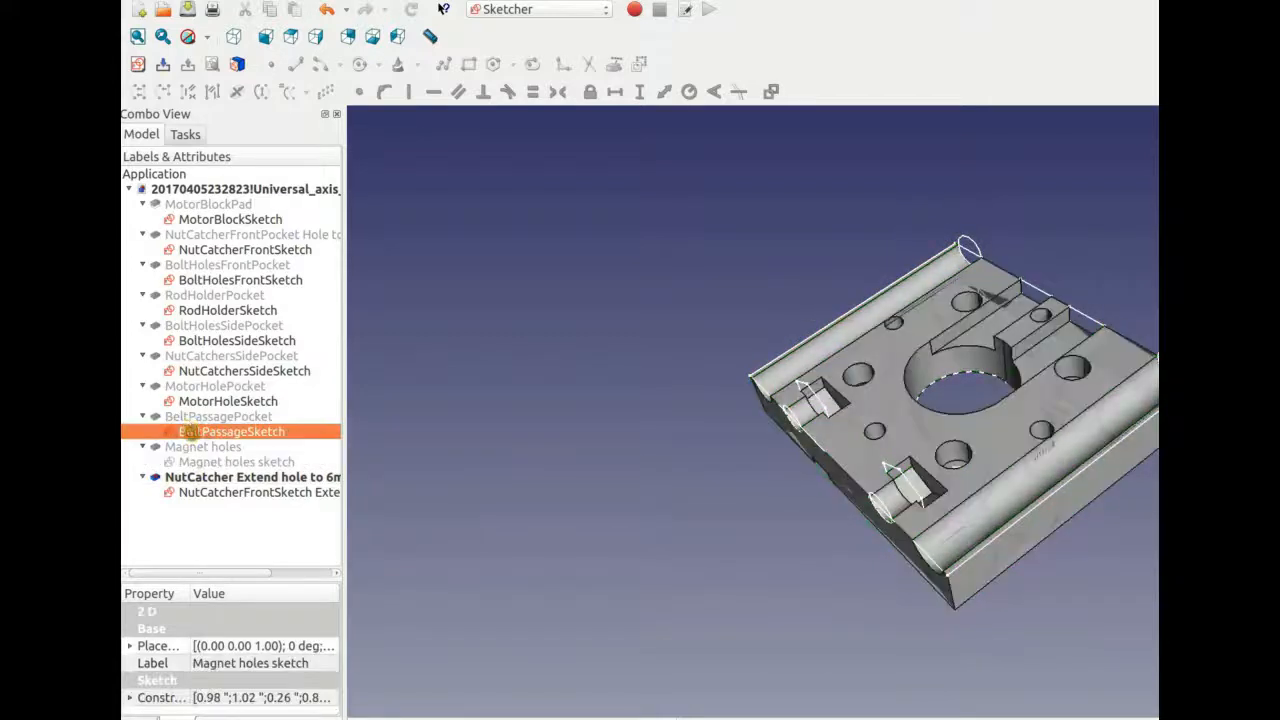
pyautogui.click(238, 340)
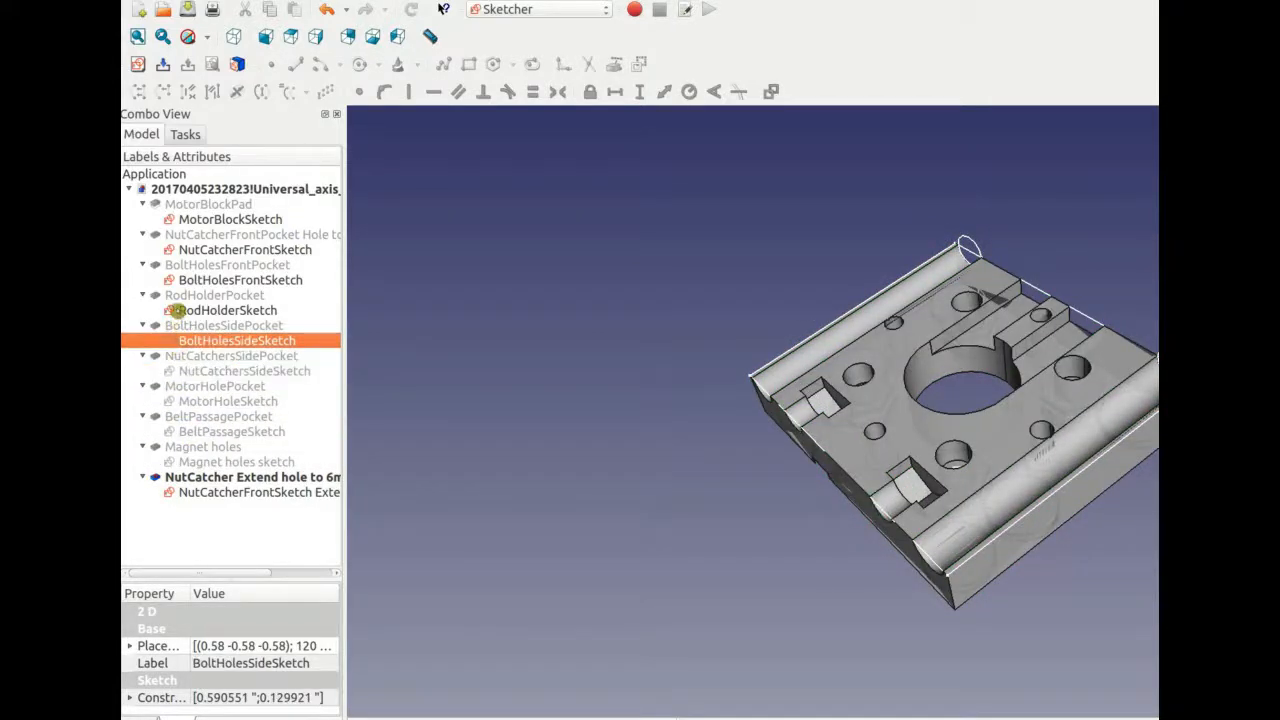
pyautogui.click(230, 219)
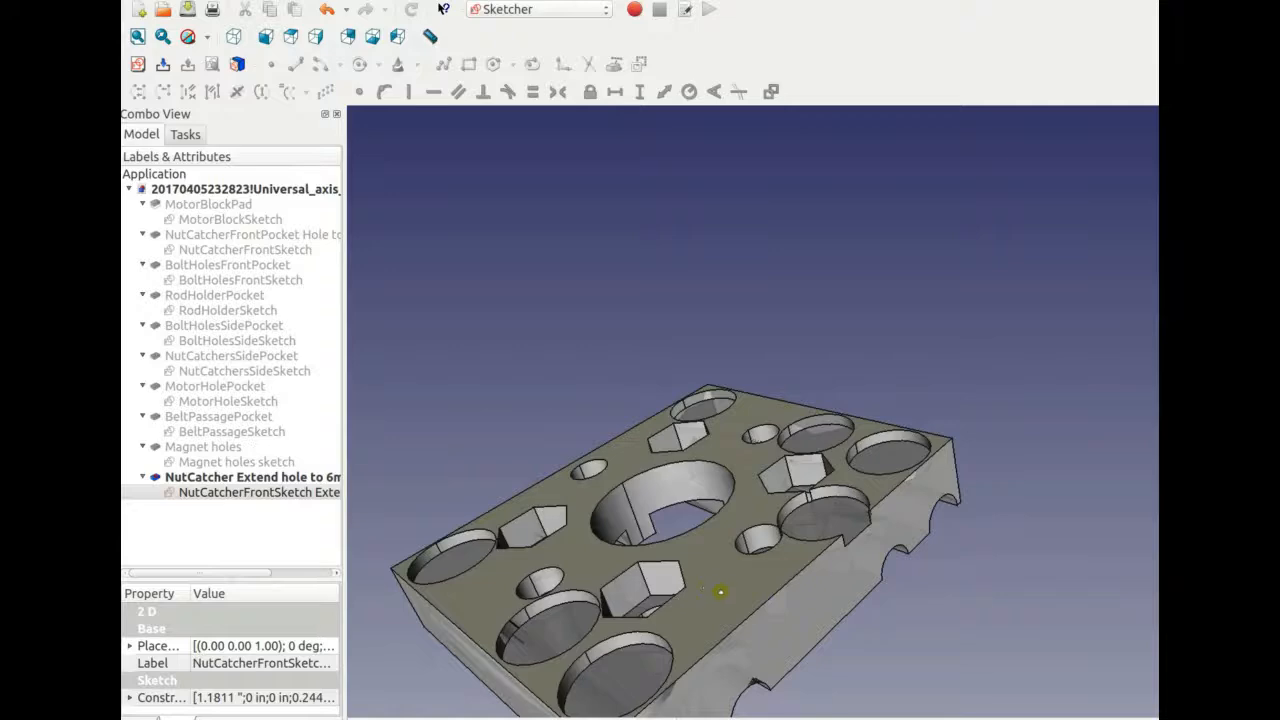
pyautogui.moveTo(720, 500); pyautogui.dragTo(620, 420)
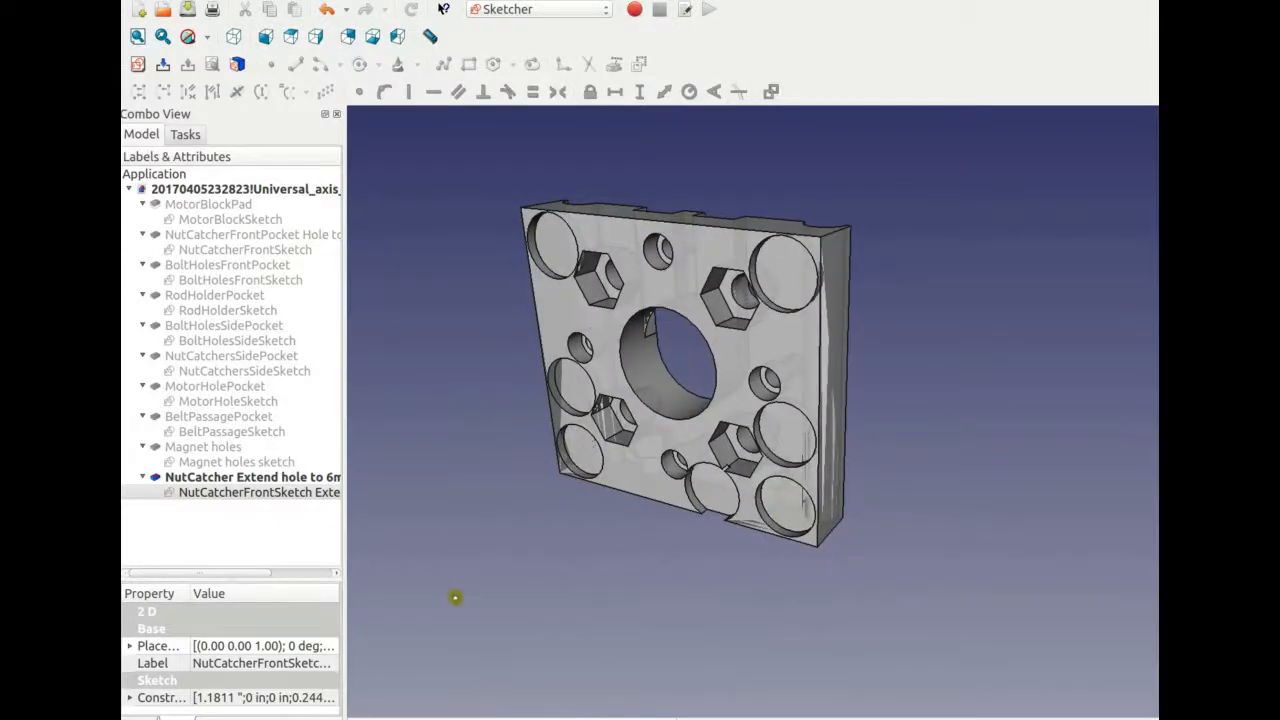
pyautogui.moveTo(455, 597); pyautogui.dragTo(678, 568)
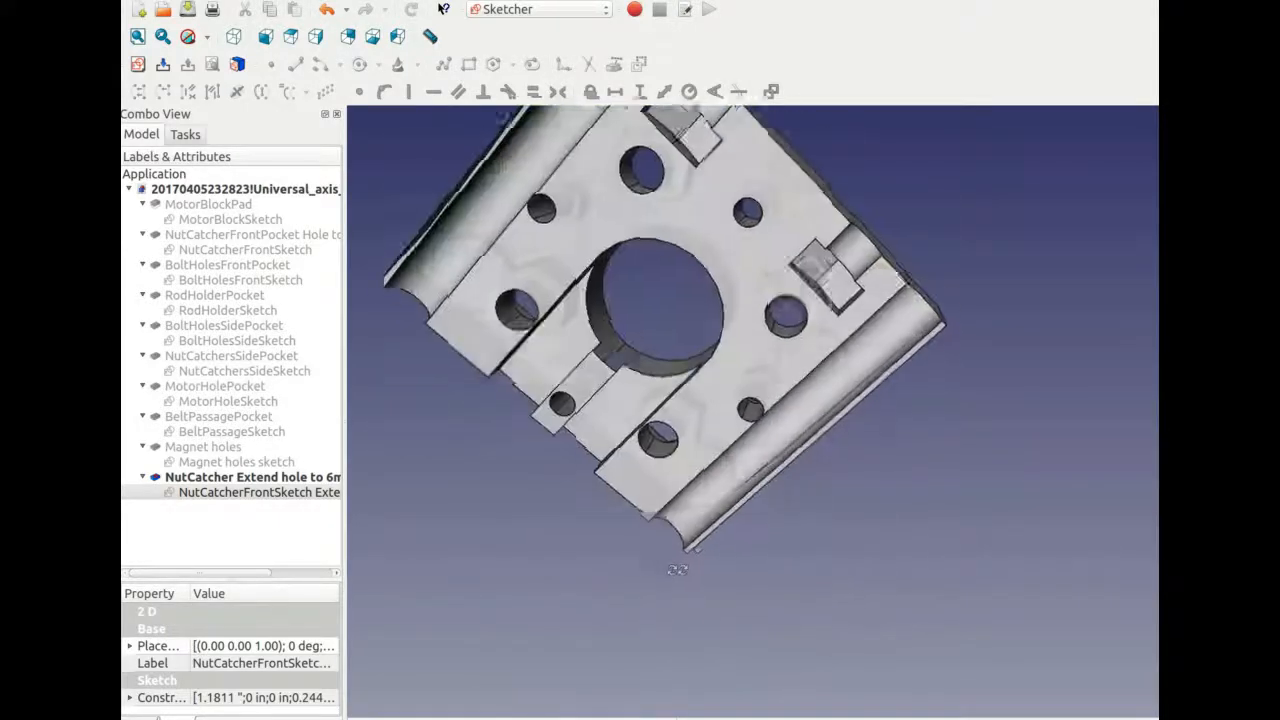